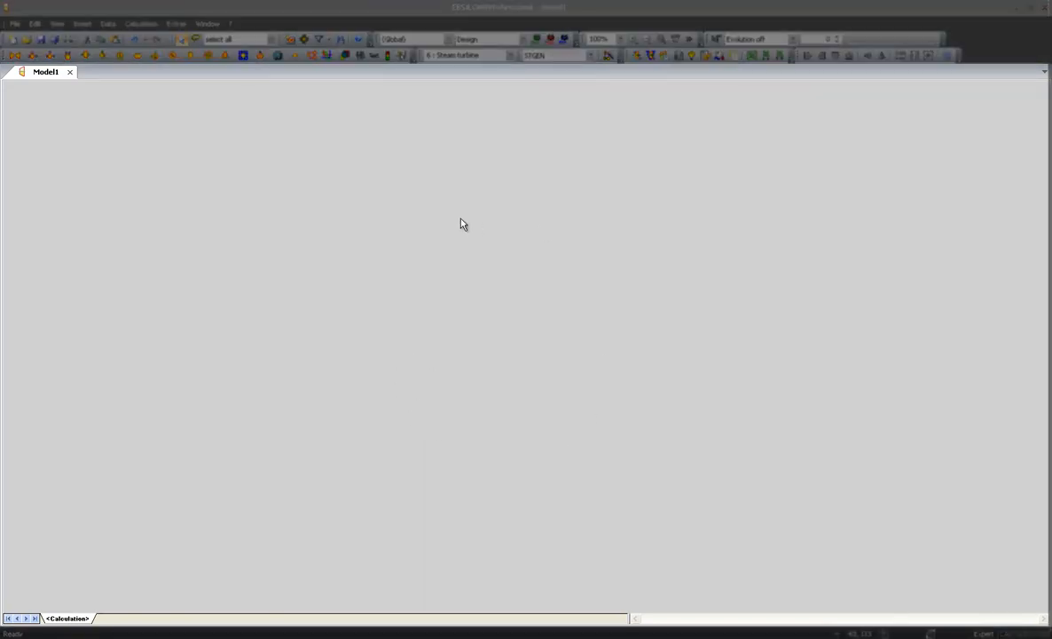
mouse_move(382, 234)
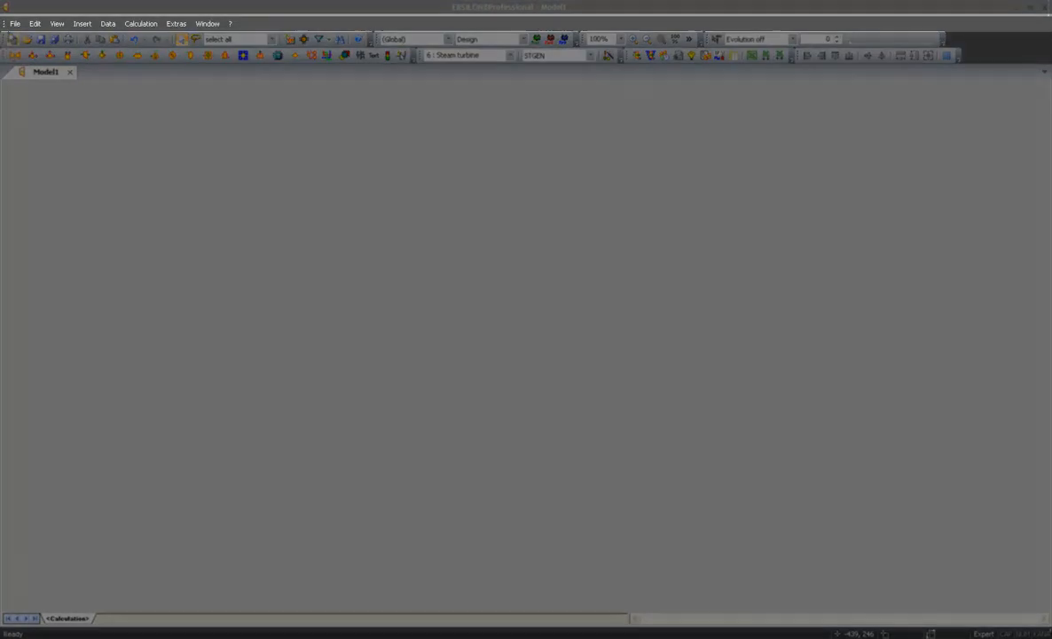
Browse the throttle component list, then show the pump component types on the toolbar.
left_click(14, 23)
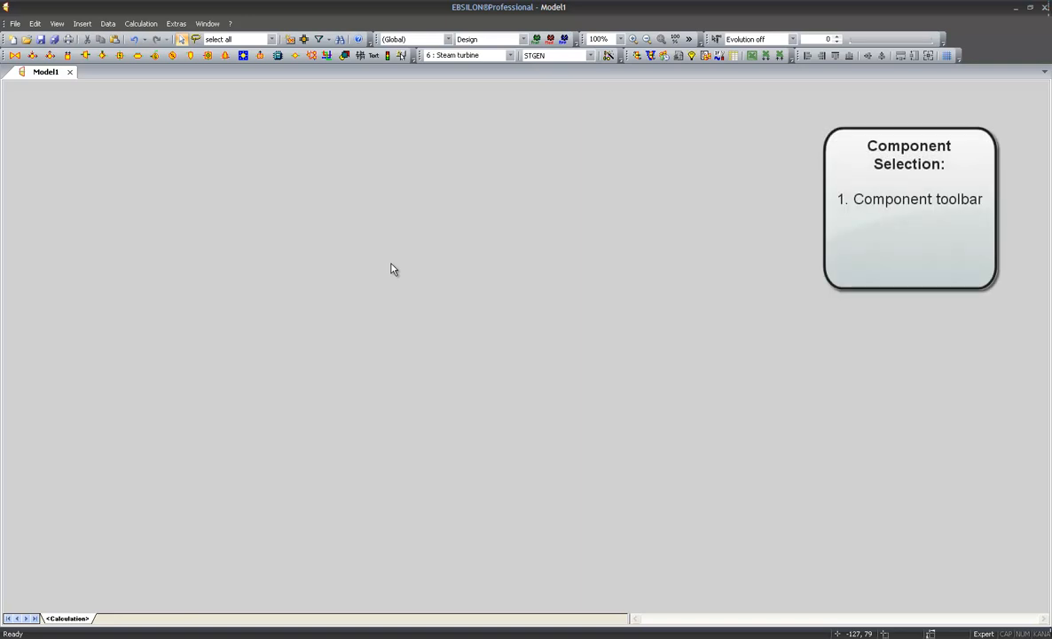
mouse_move(30, 87)
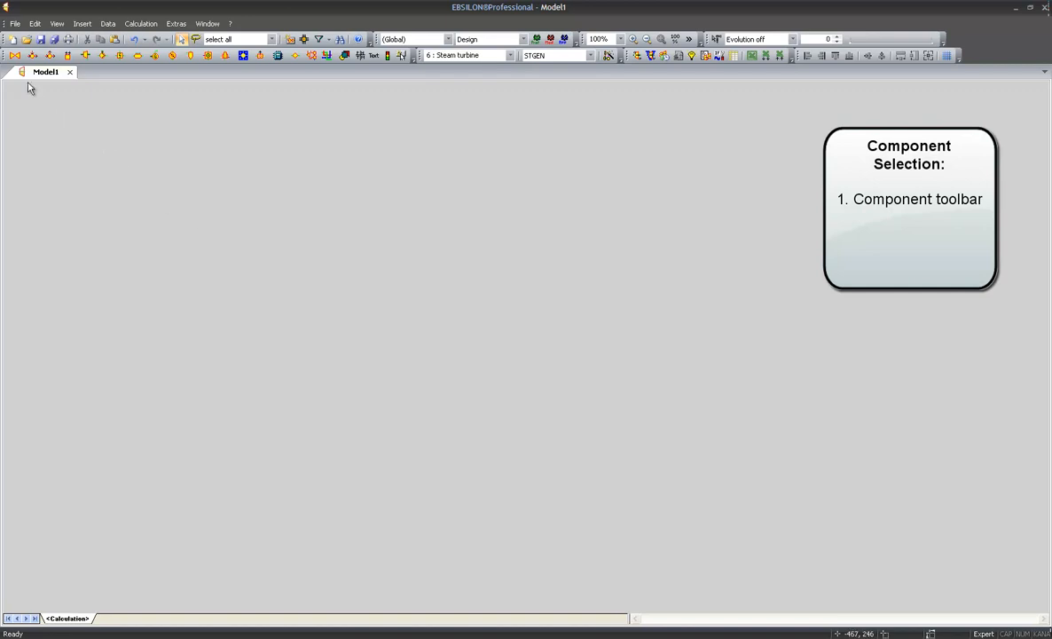
left_click(15, 55)
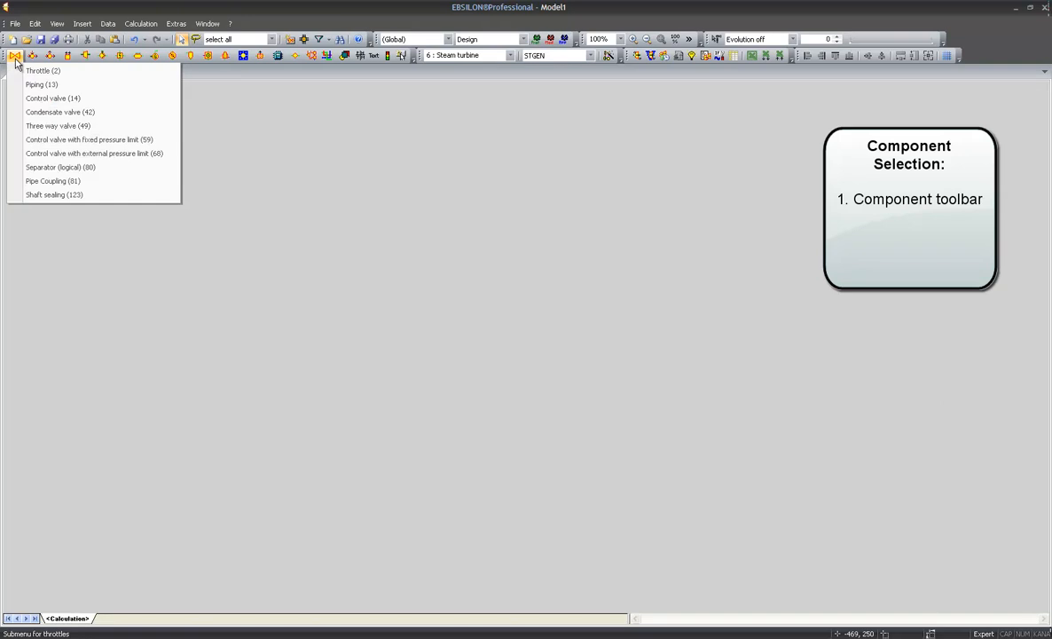
mouse_move(42, 71)
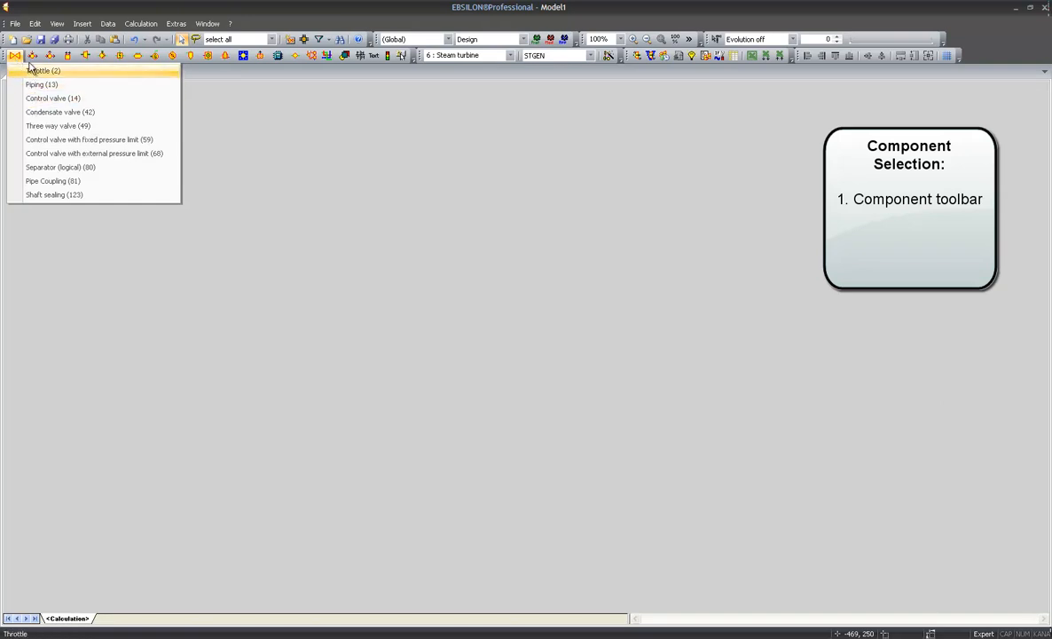
left_click(50, 55)
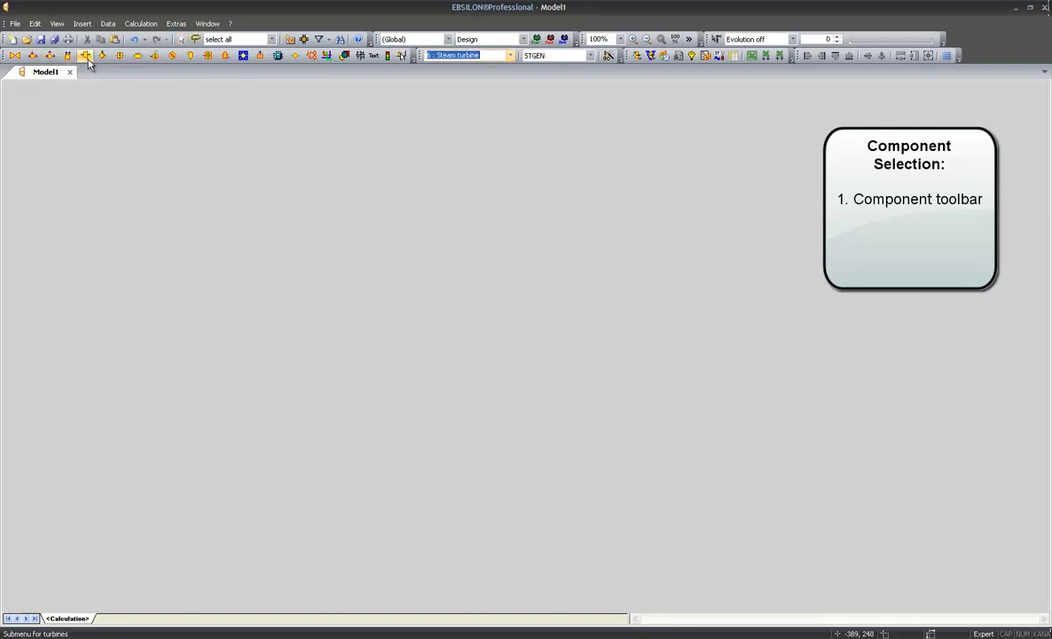
left_click(103, 55)
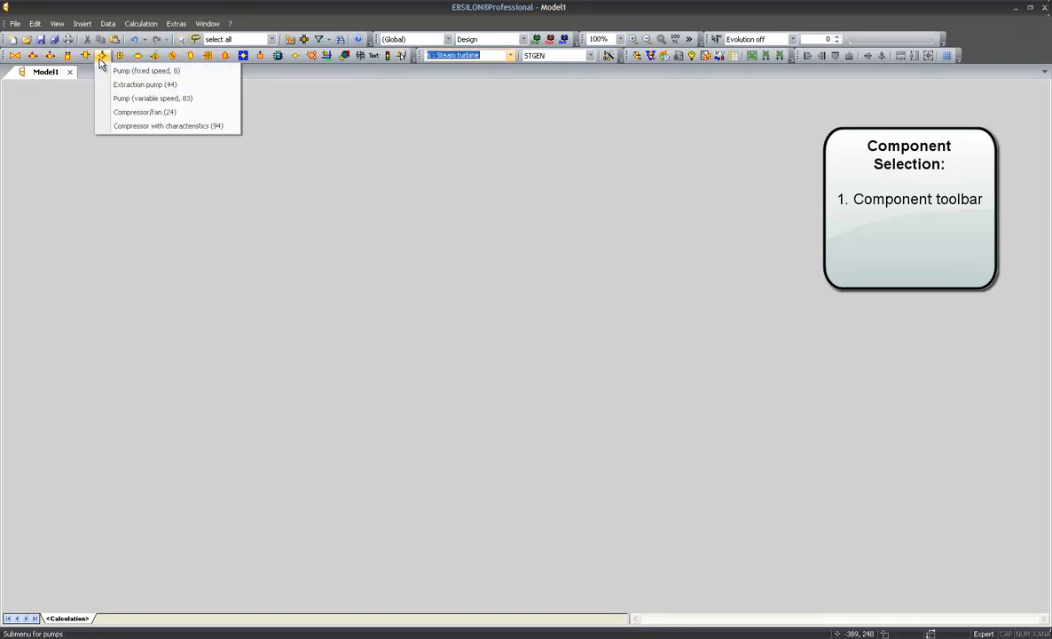
left_click(259, 55)
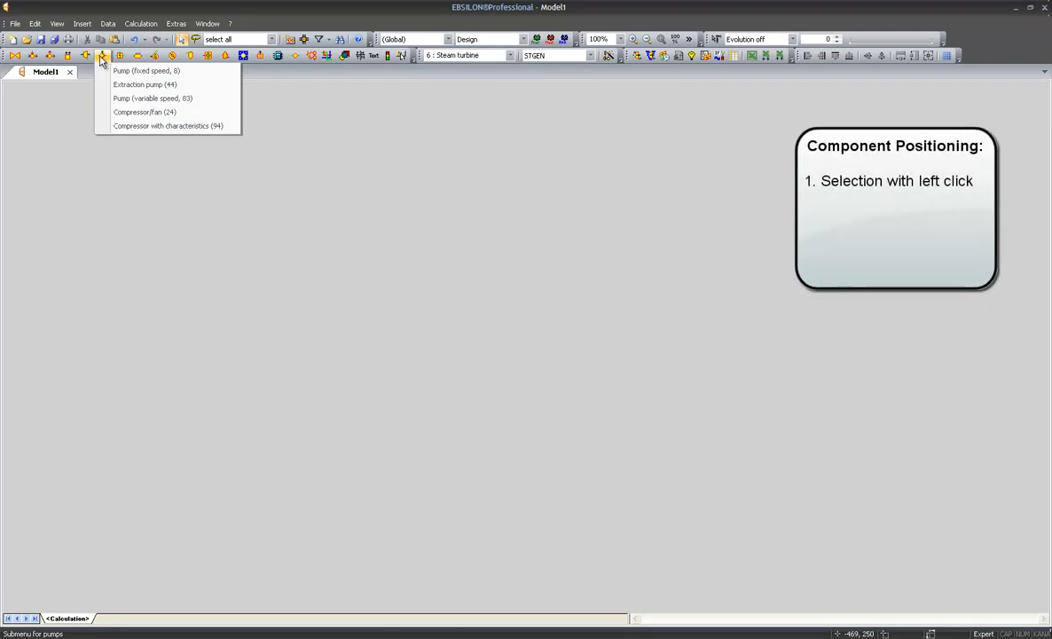
Place a fixed-speed pump on the lower left of the model sheet.
left_click(145, 71)
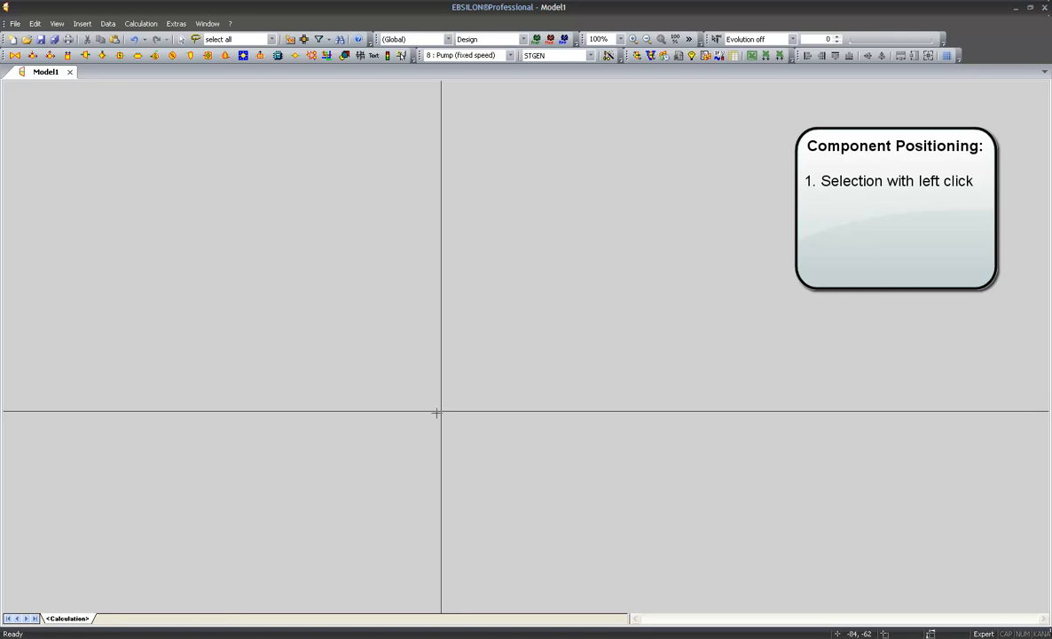
mouse_move(429, 412)
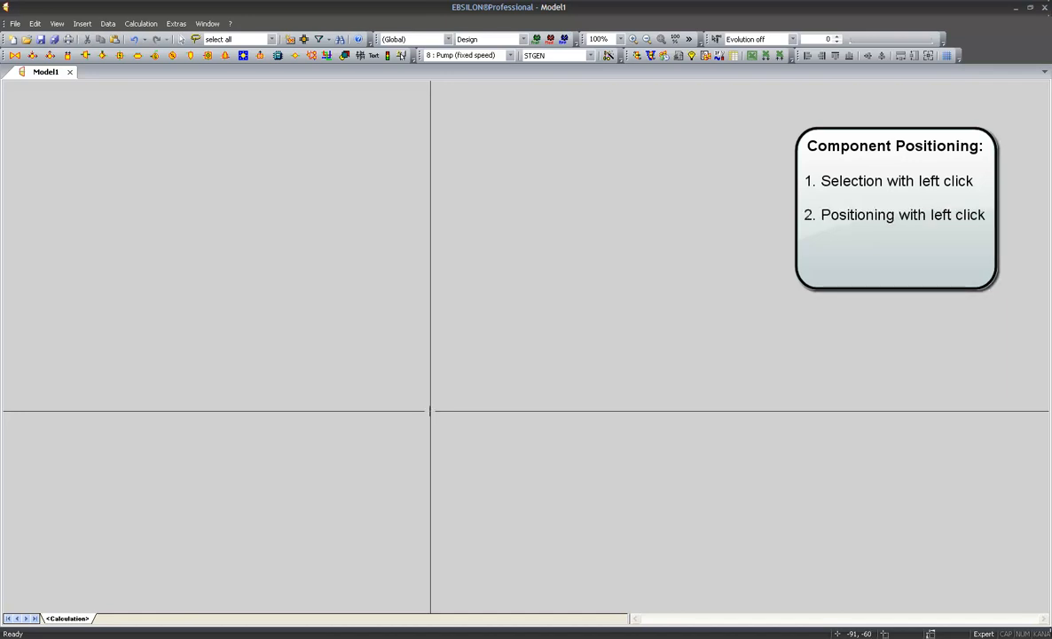
left_click(429, 410)
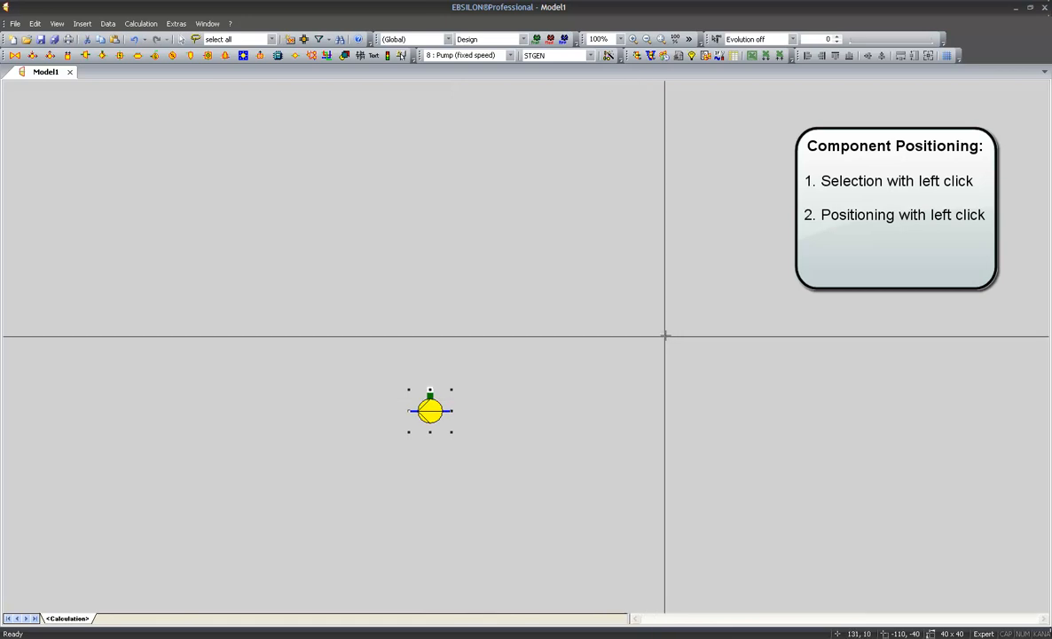
mouse_move(665, 326)
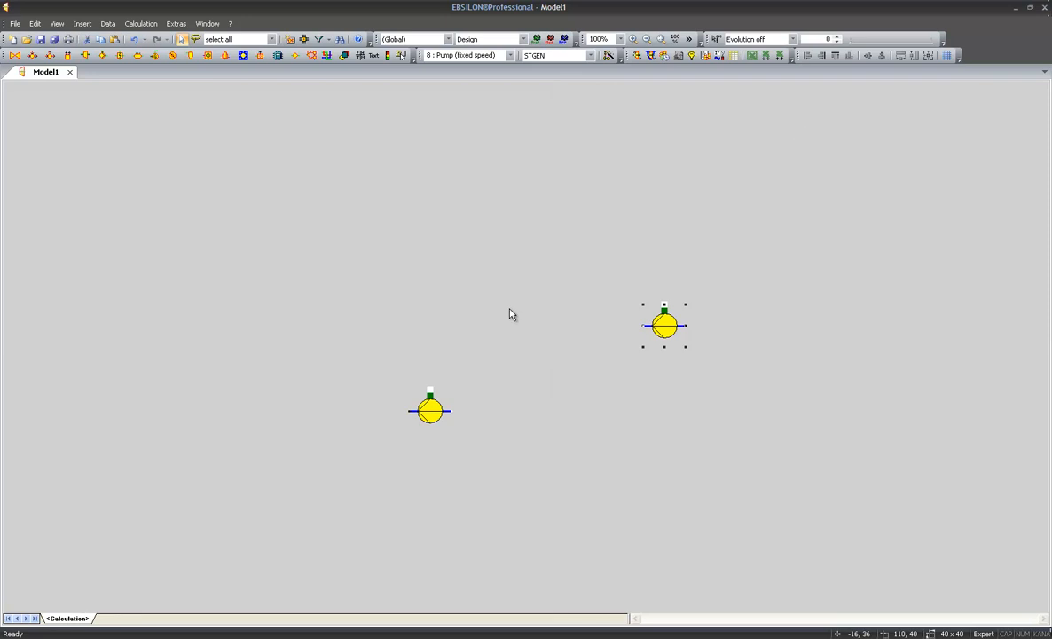
mouse_move(511, 323)
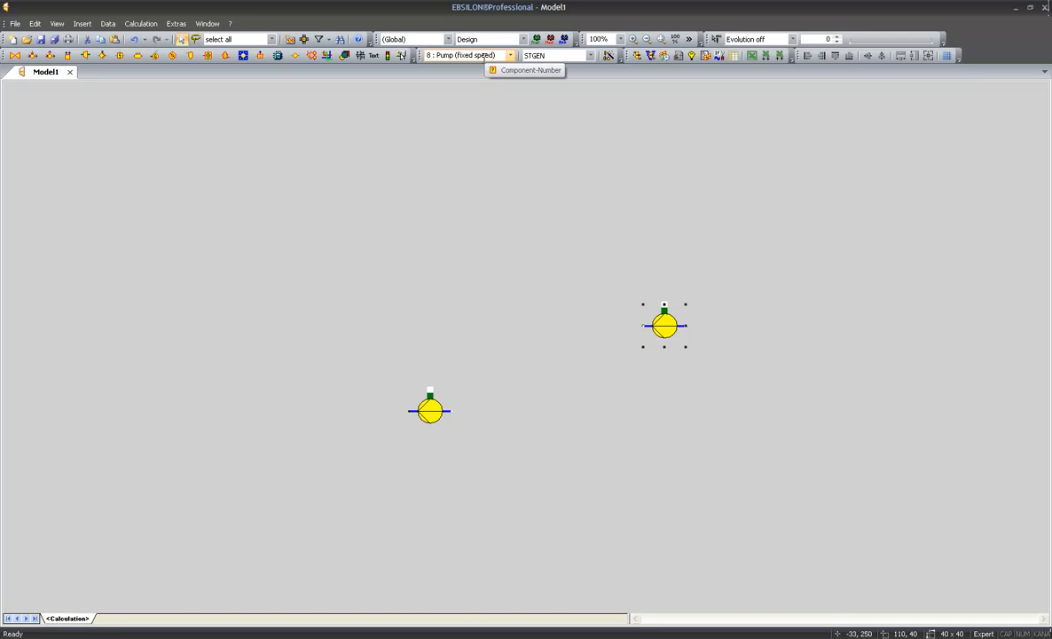
Pick the steam generator from the full component list and place it left of the pumps.
left_click(511, 55)
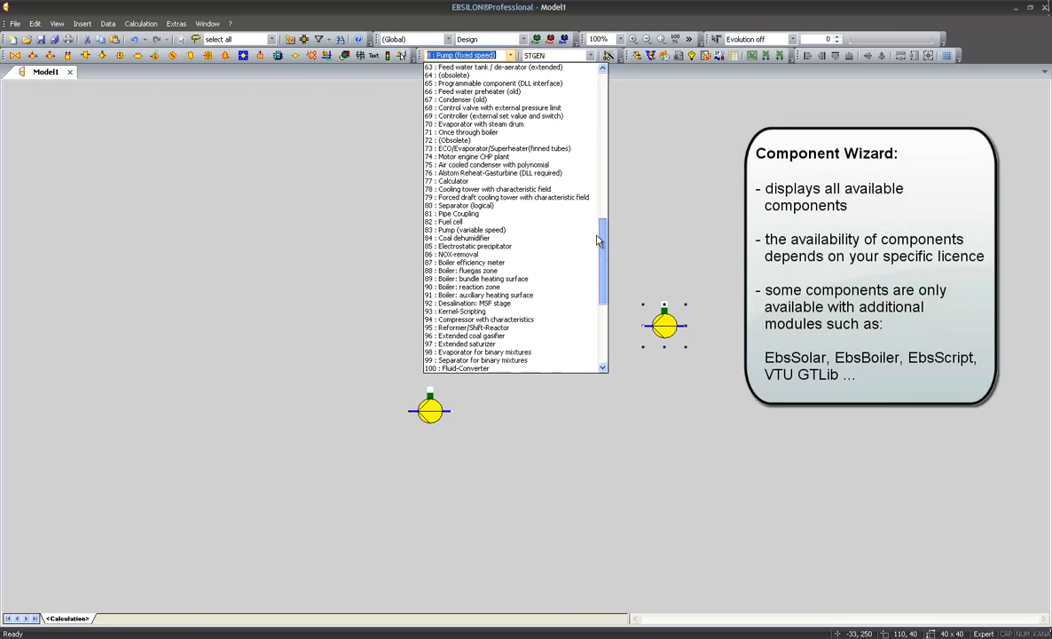
scroll("down", 3)
type("Steam generator")
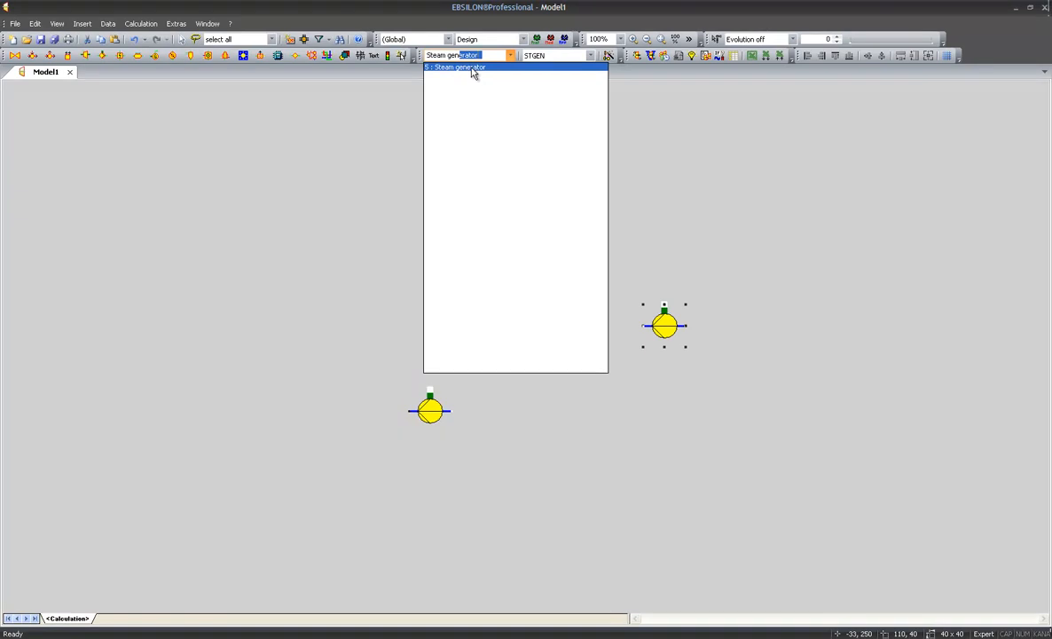
left_click(458, 68)
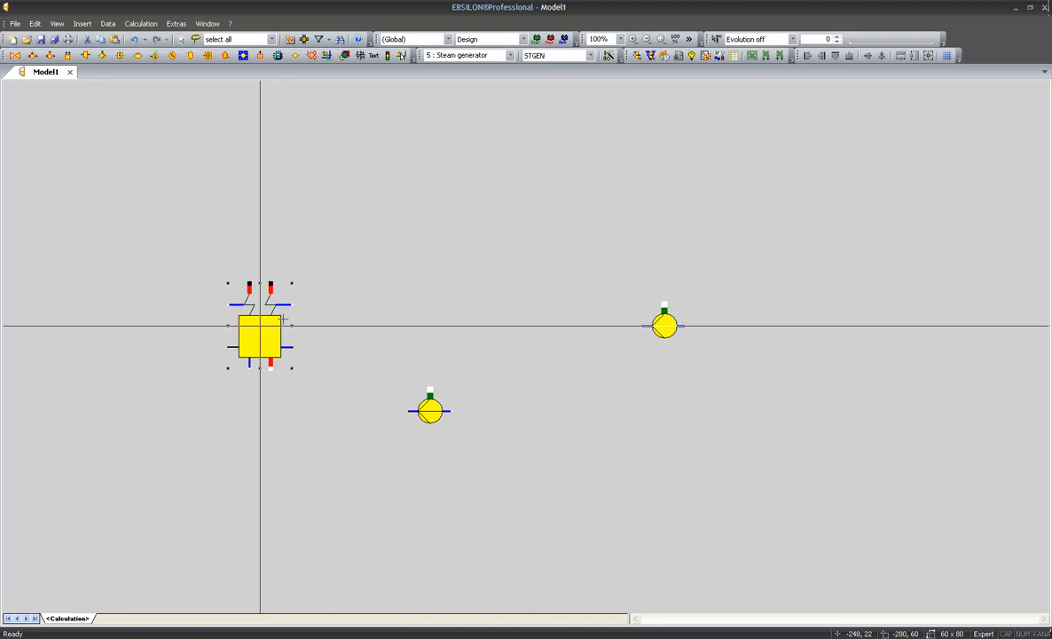
Find 'condenser' in the component list and place a steam turbine condenser.
left_click(511, 55)
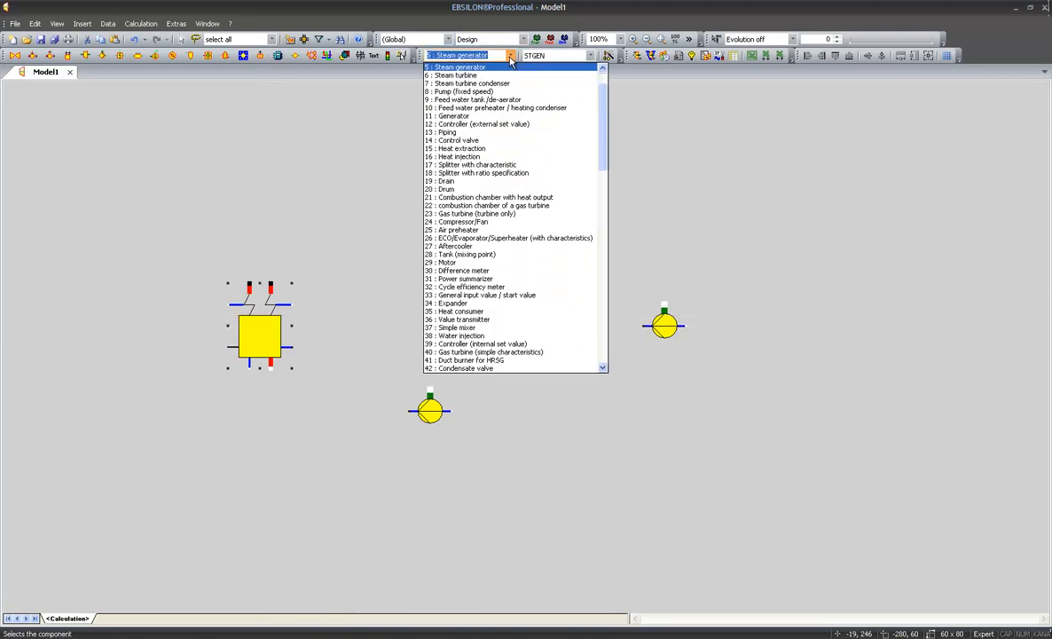
type("condenser")
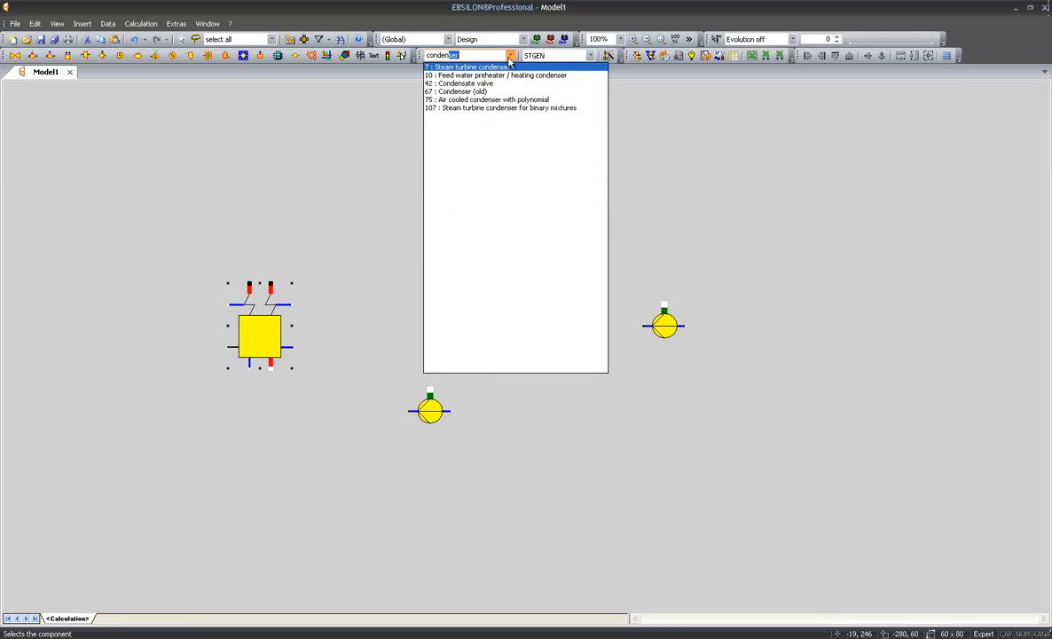
left_click(470, 67)
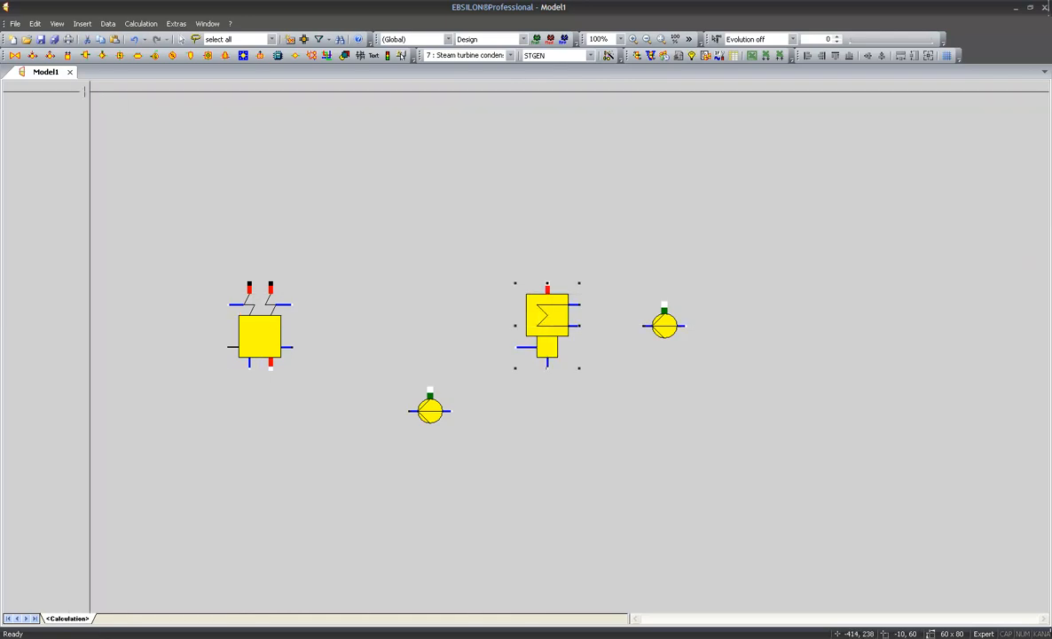
Place a steam turbine above the other components from the turbine list.
left_click(86, 55)
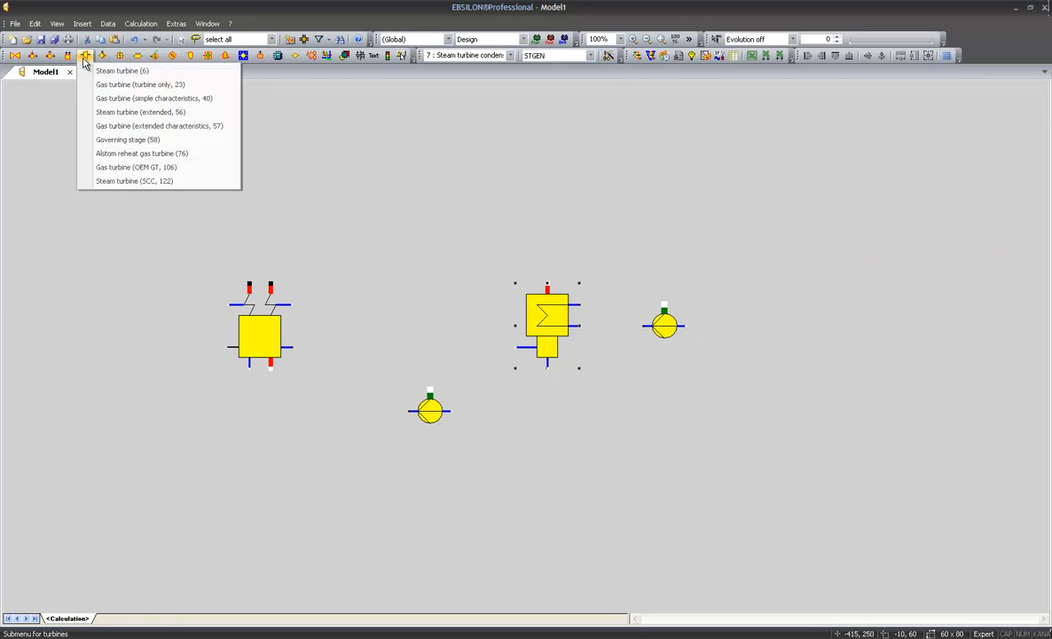
mouse_move(123, 71)
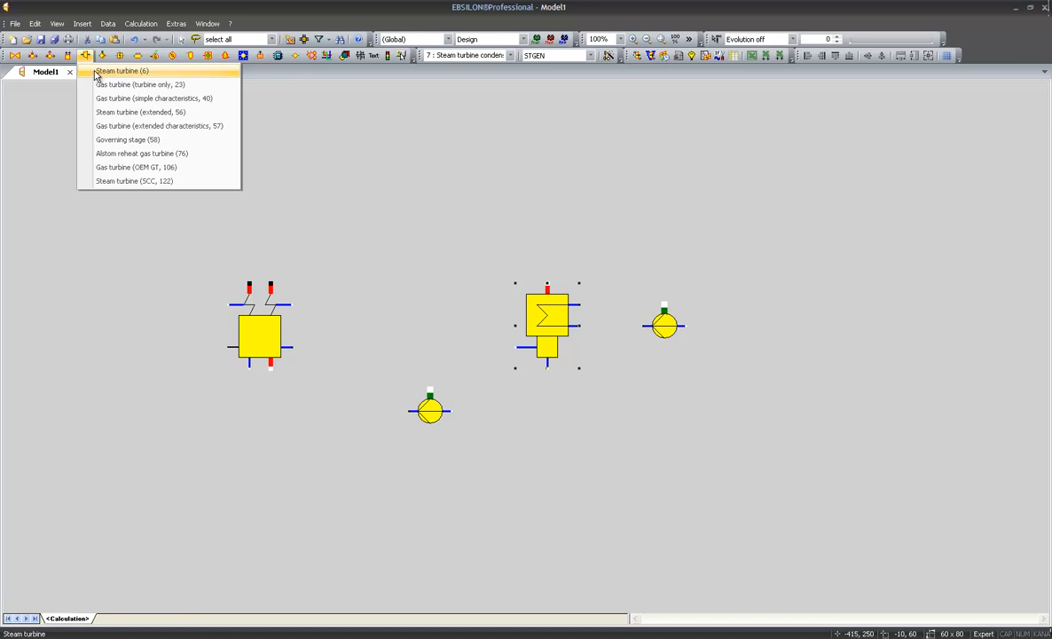
left_click(121, 71)
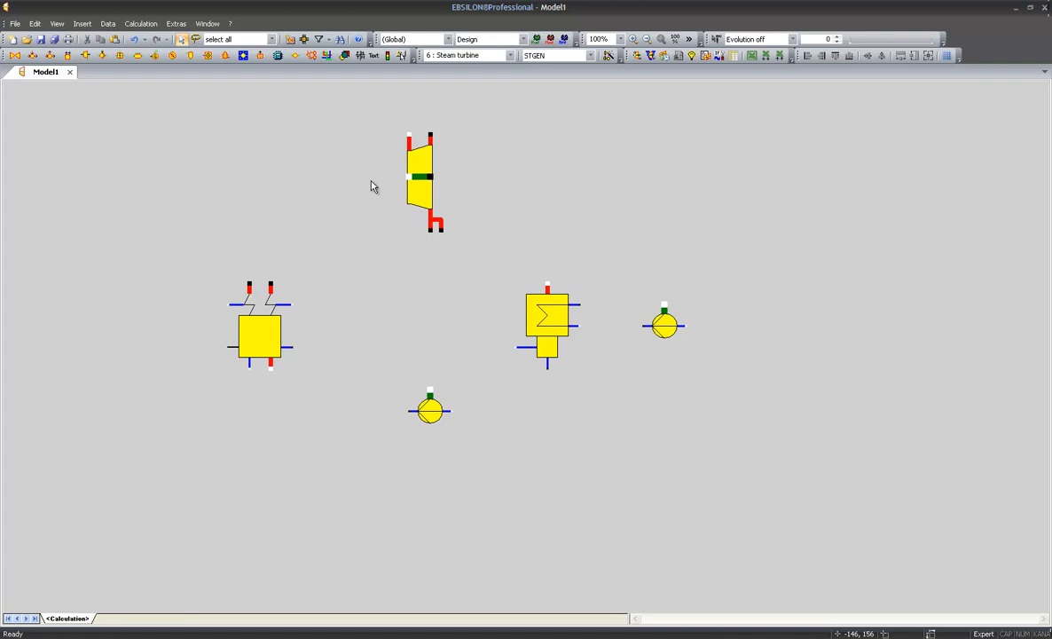
mouse_move(539, 190)
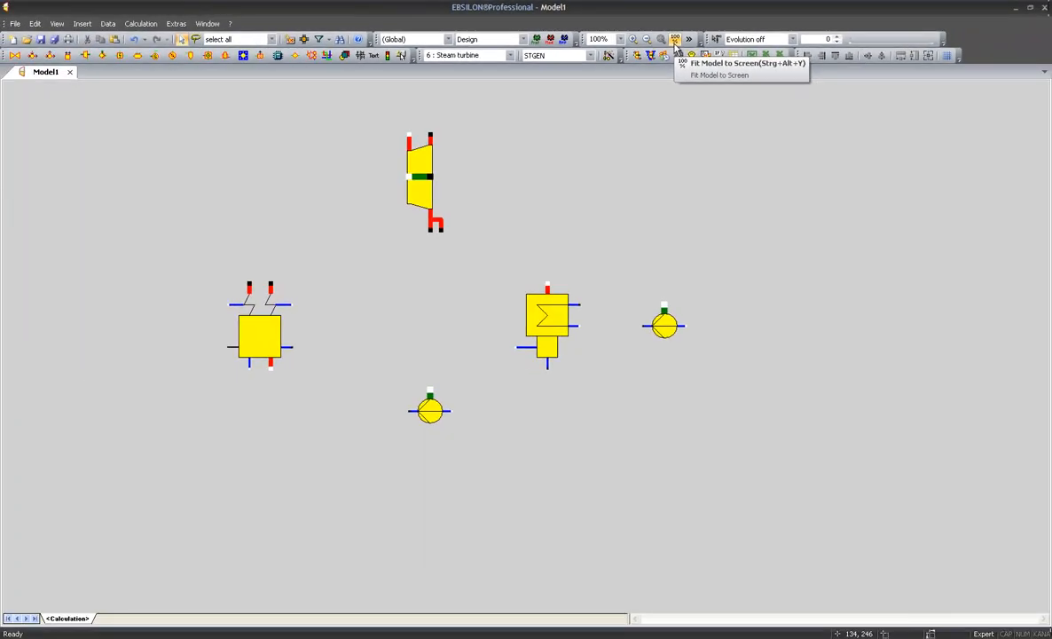
Fit all five components to the window with Fit Model to Screen.
left_click(674, 39)
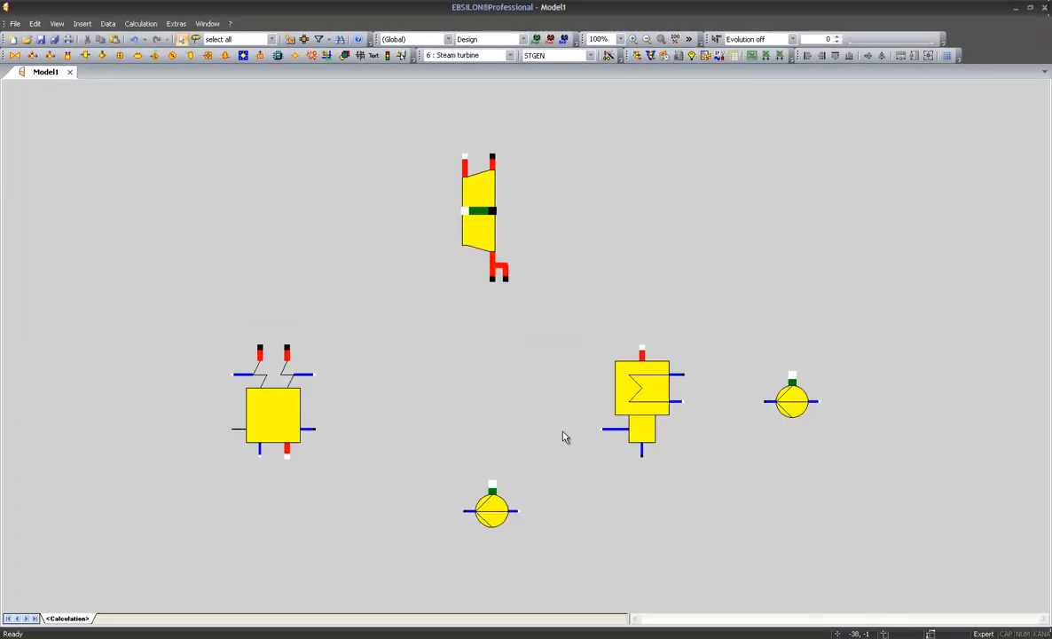
mouse_move(548, 436)
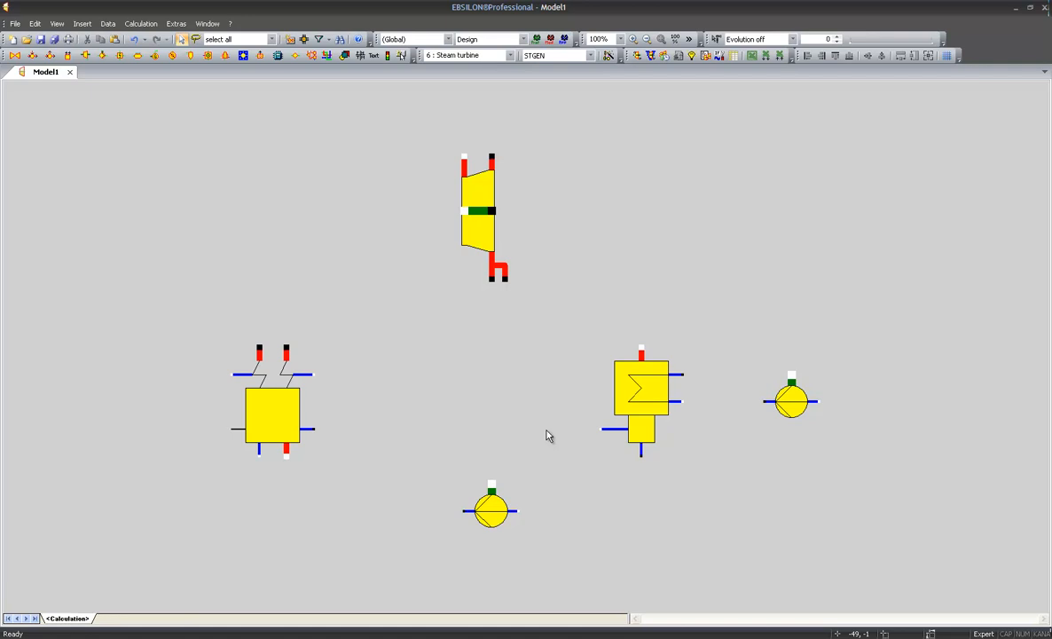
mouse_move(429, 454)
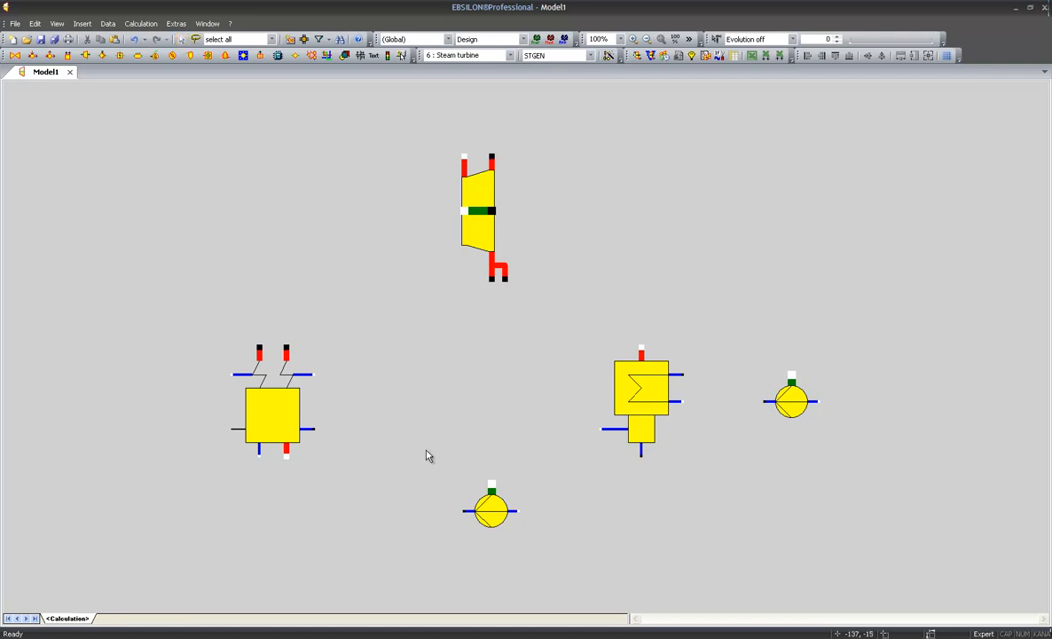
left_click_drag(426, 451, 559, 560)
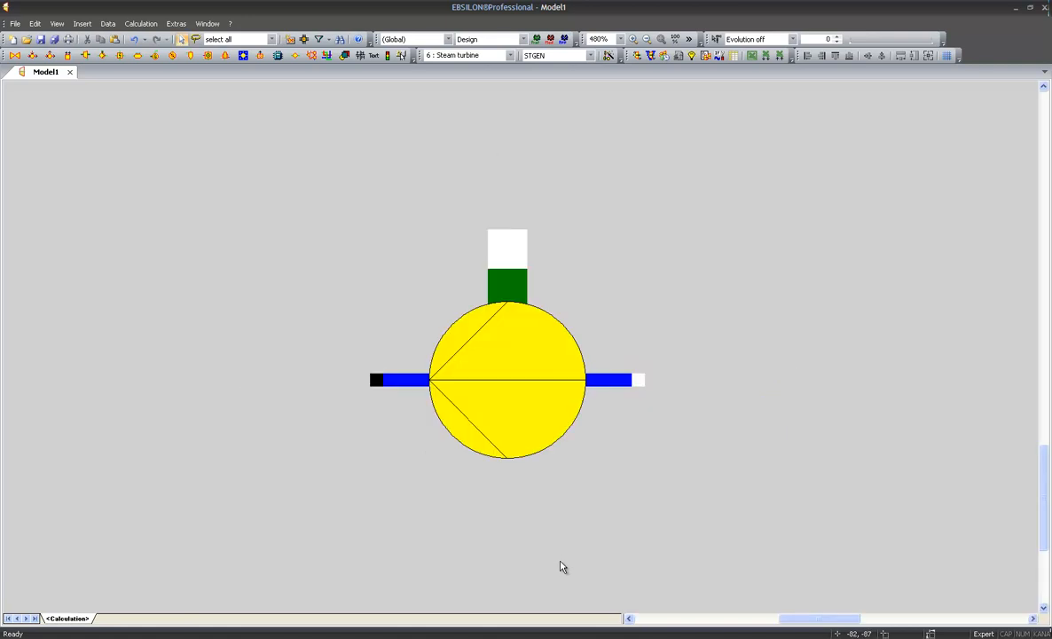
mouse_move(561, 564)
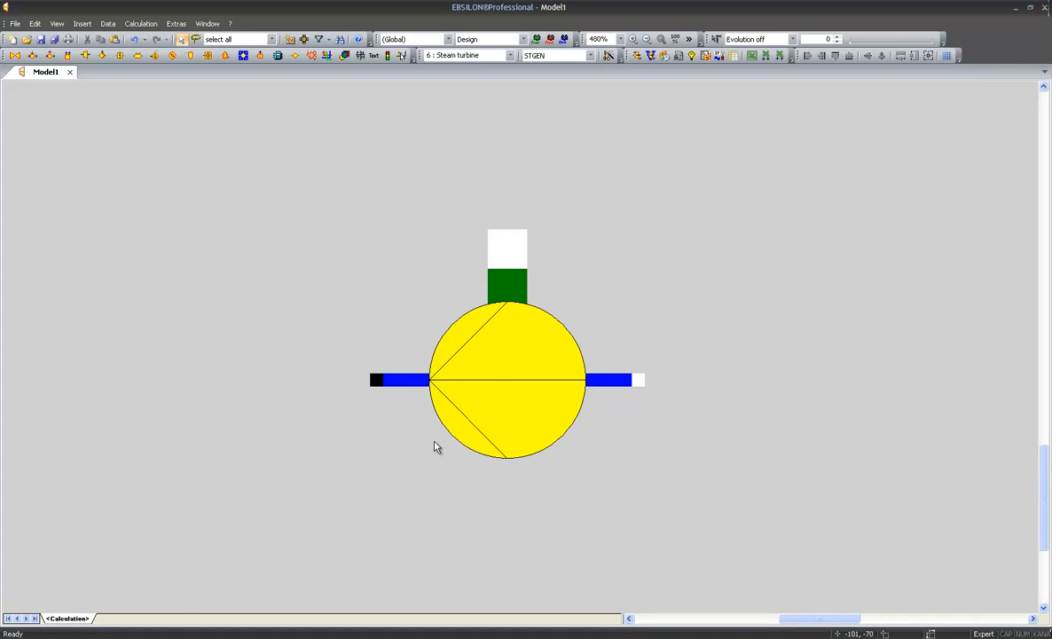
mouse_move(371, 383)
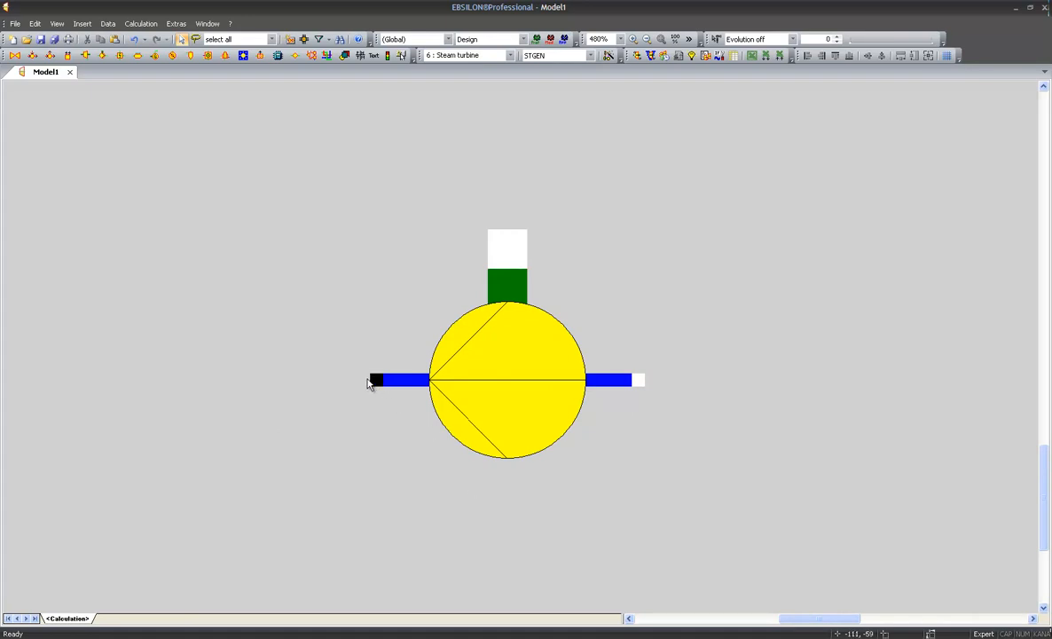
mouse_move(536, 238)
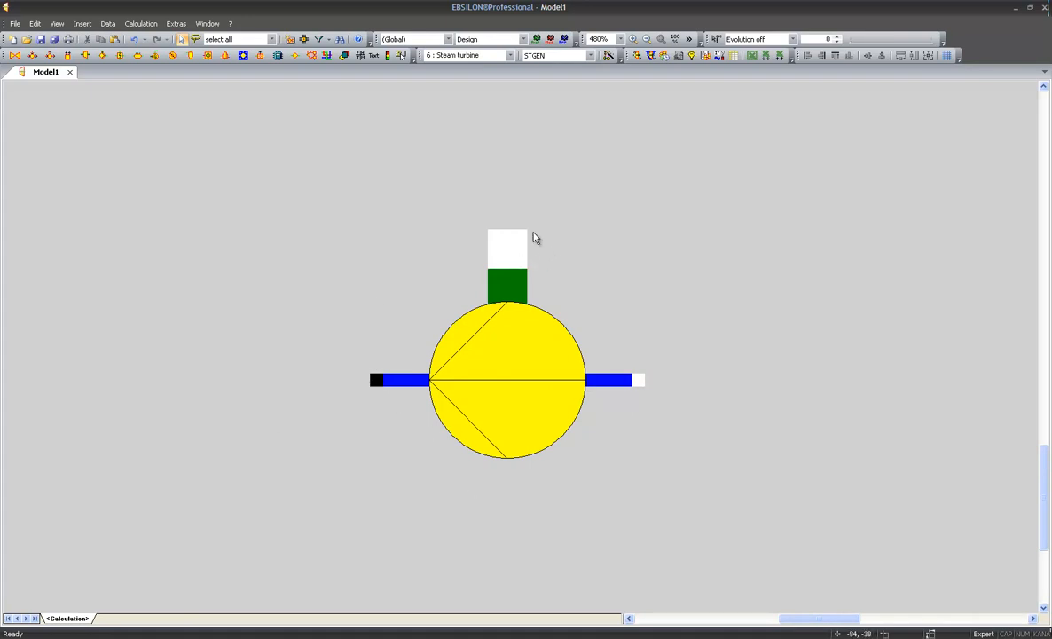
mouse_move(504, 249)
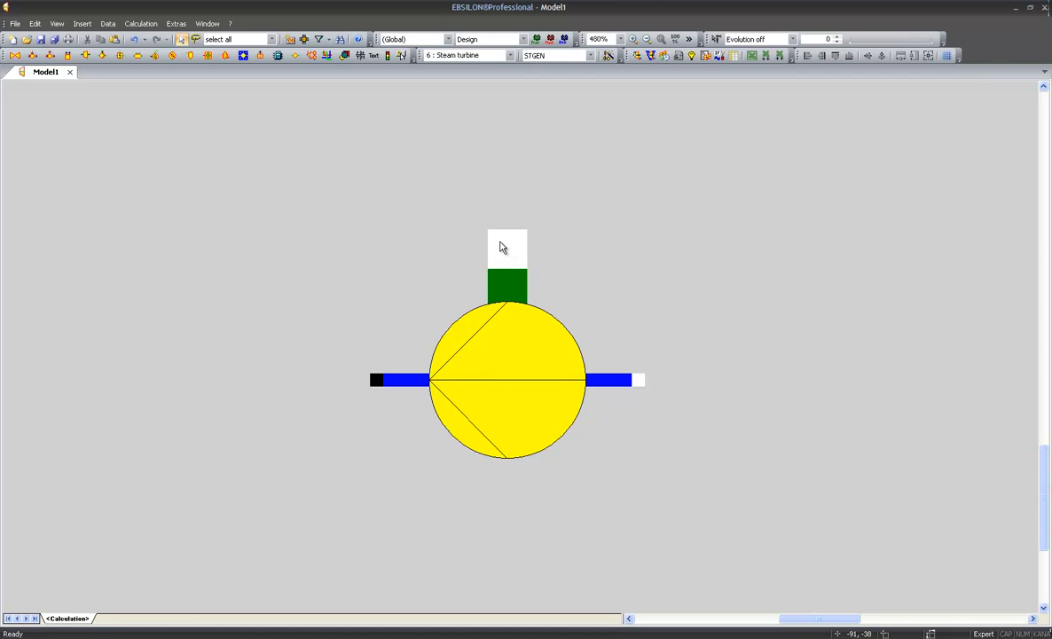
mouse_move(685, 25)
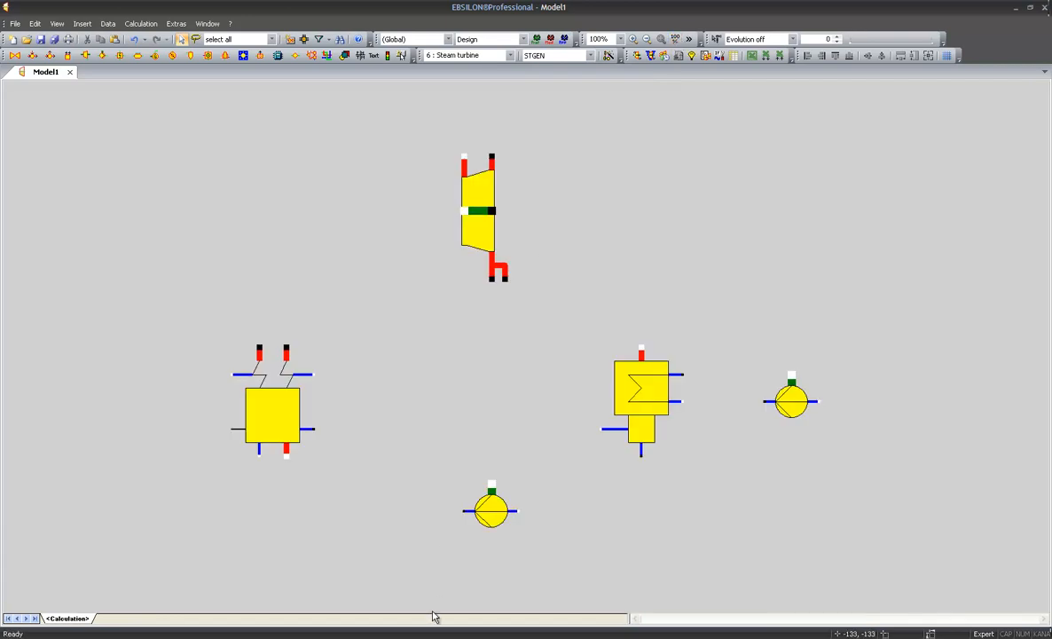
mouse_move(461, 529)
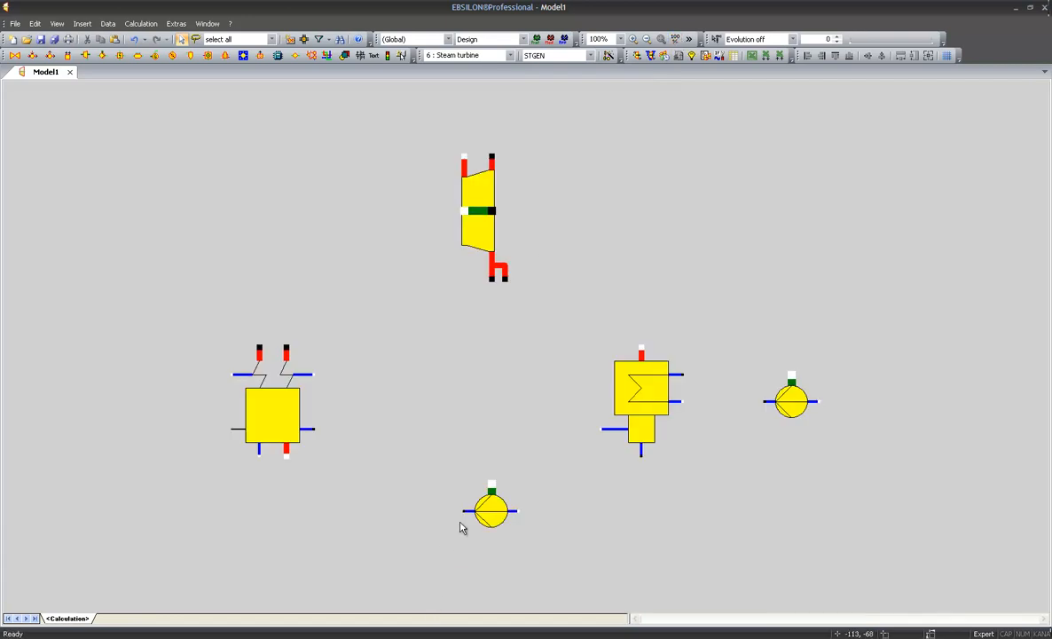
mouse_move(464, 517)
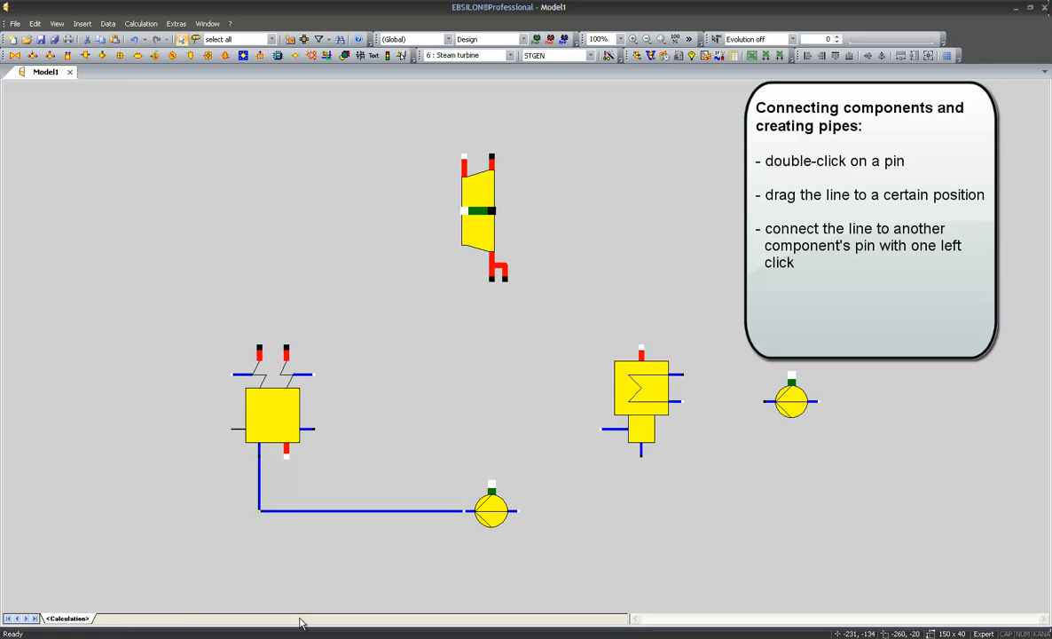
mouse_move(276, 305)
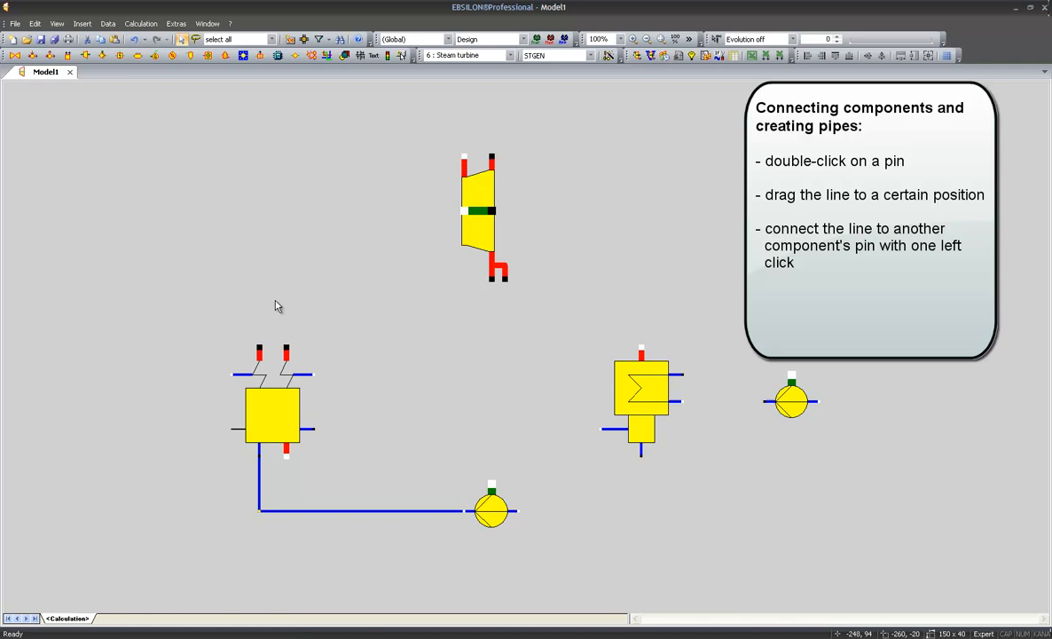
mouse_move(259, 353)
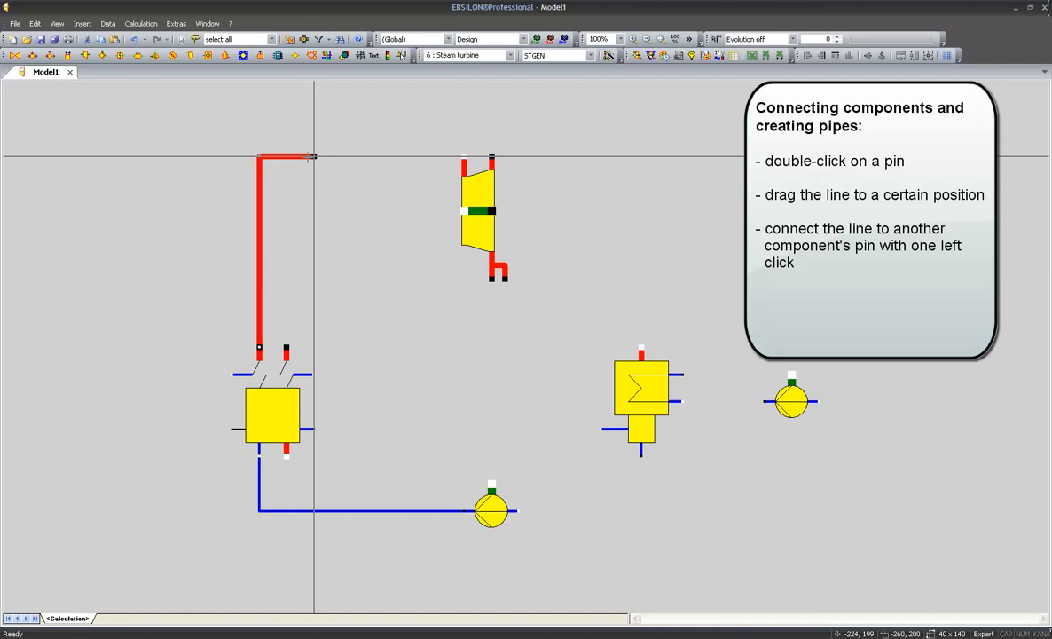
Route the steam line from the generator's top port across to the turbine inlet.
left_click_drag(313, 156, 462, 157)
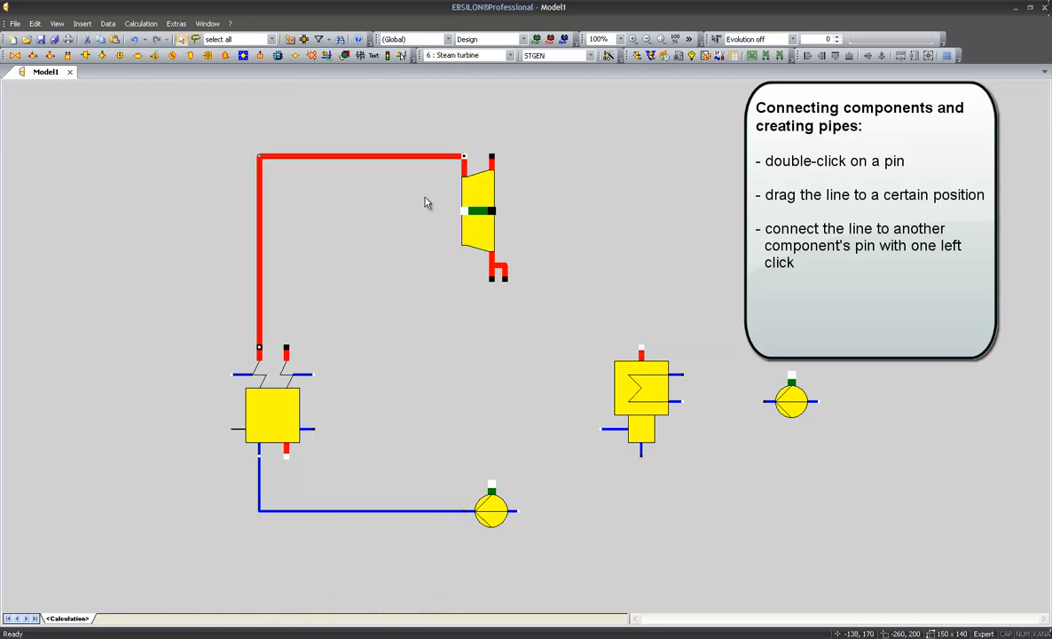
mouse_move(454, 199)
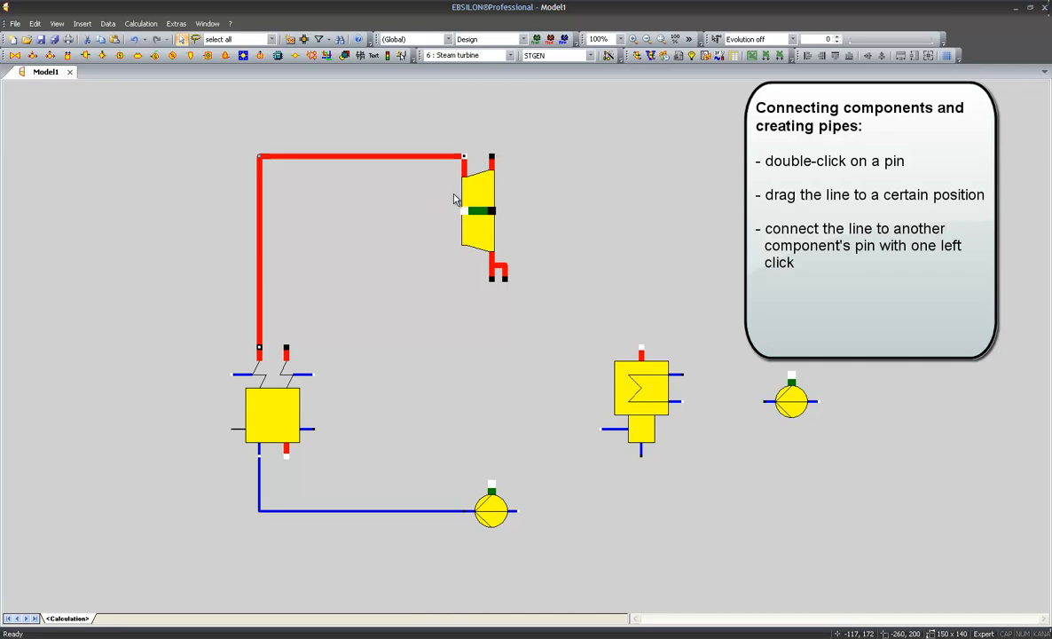
mouse_move(518, 186)
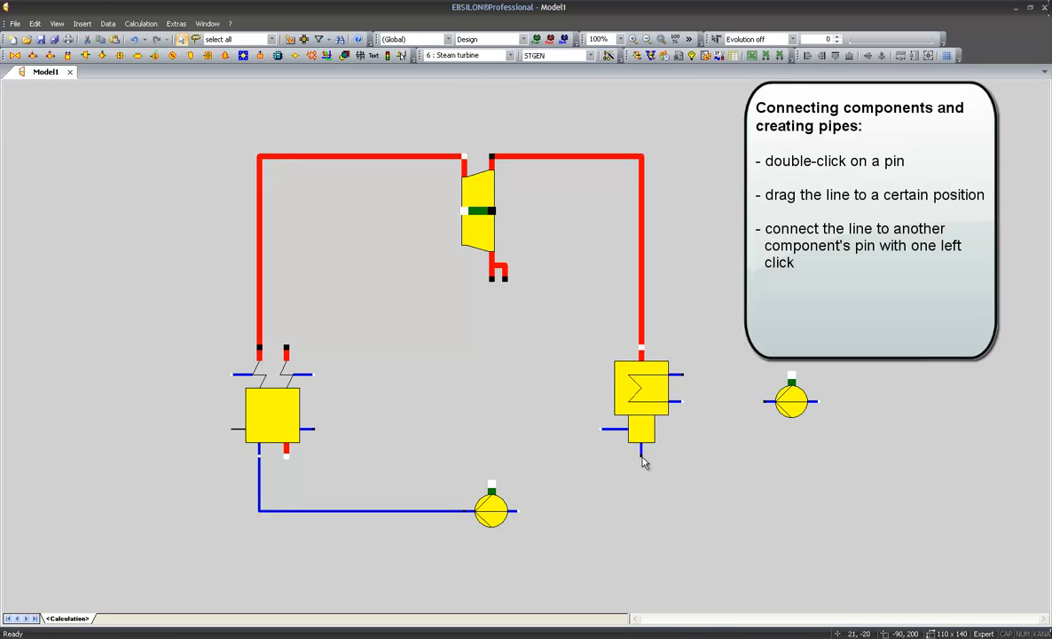
Run the condensate line from the condenser down toward the feed water pump.
left_click_drag(642, 458, 518, 508)
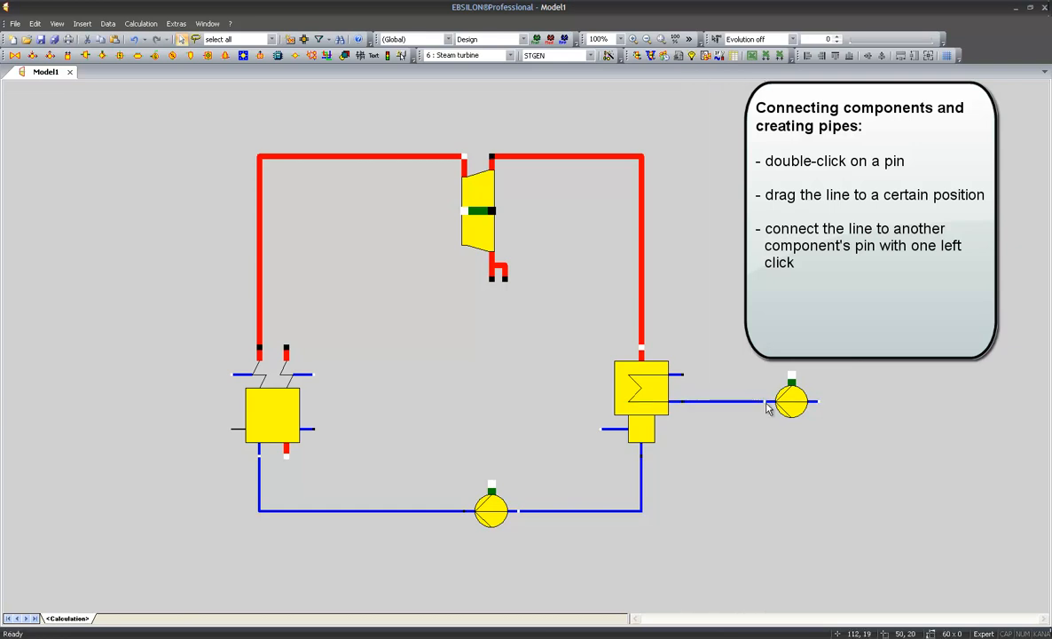
mouse_move(820, 404)
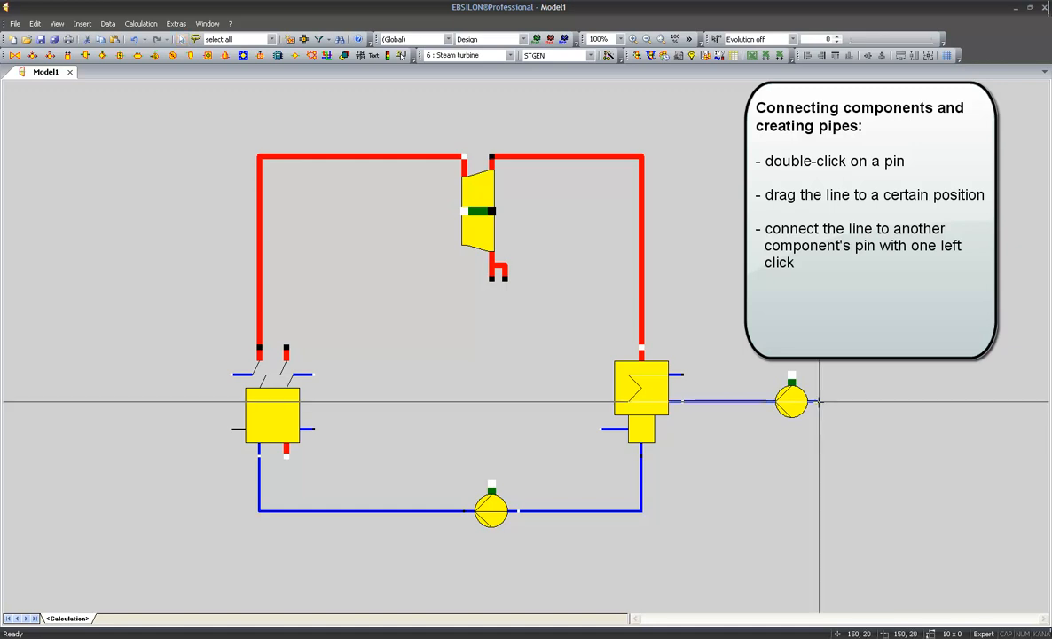
Extend a cooling water pipe outward from the cooling water pump's outlet.
left_click_drag(816, 401, 860, 410)
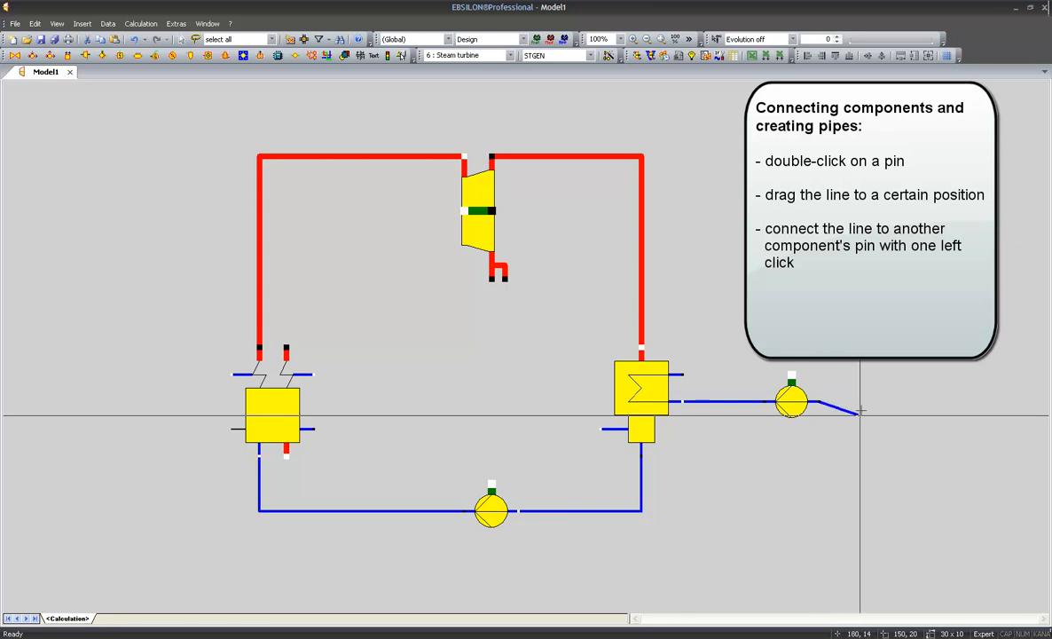